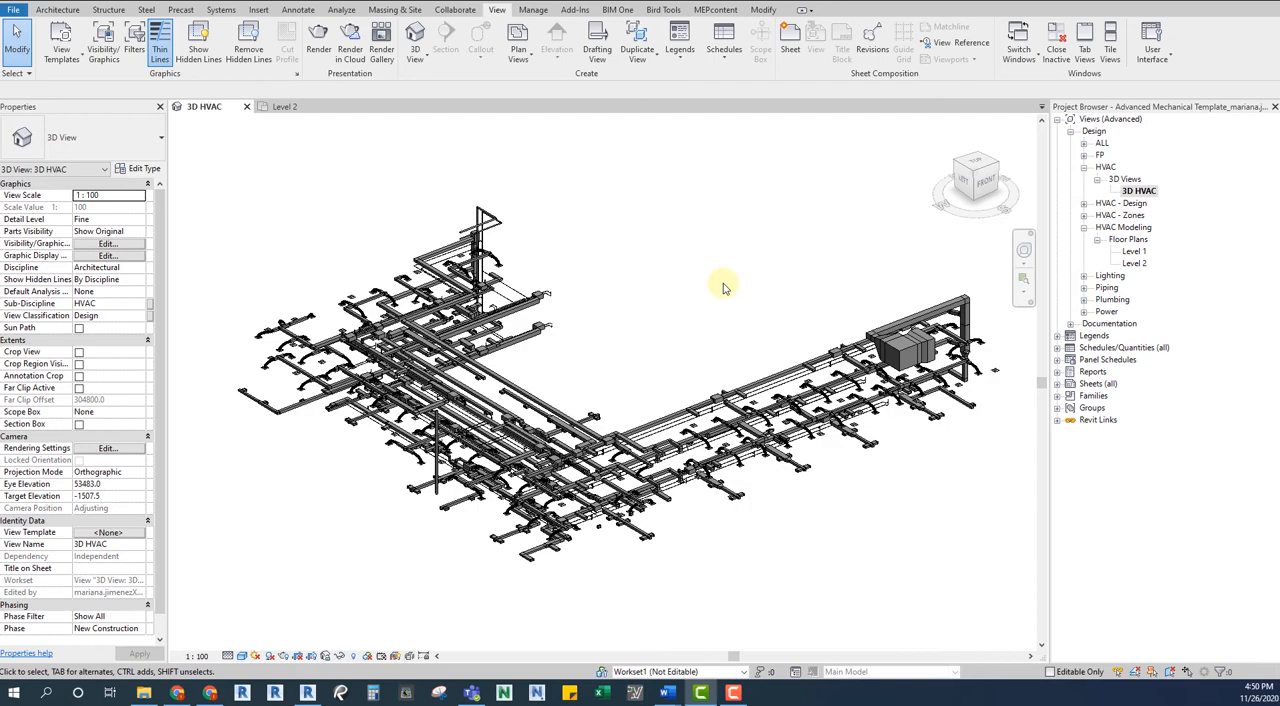
{"action": "mouse_move", "coordinate": [652, 296]}
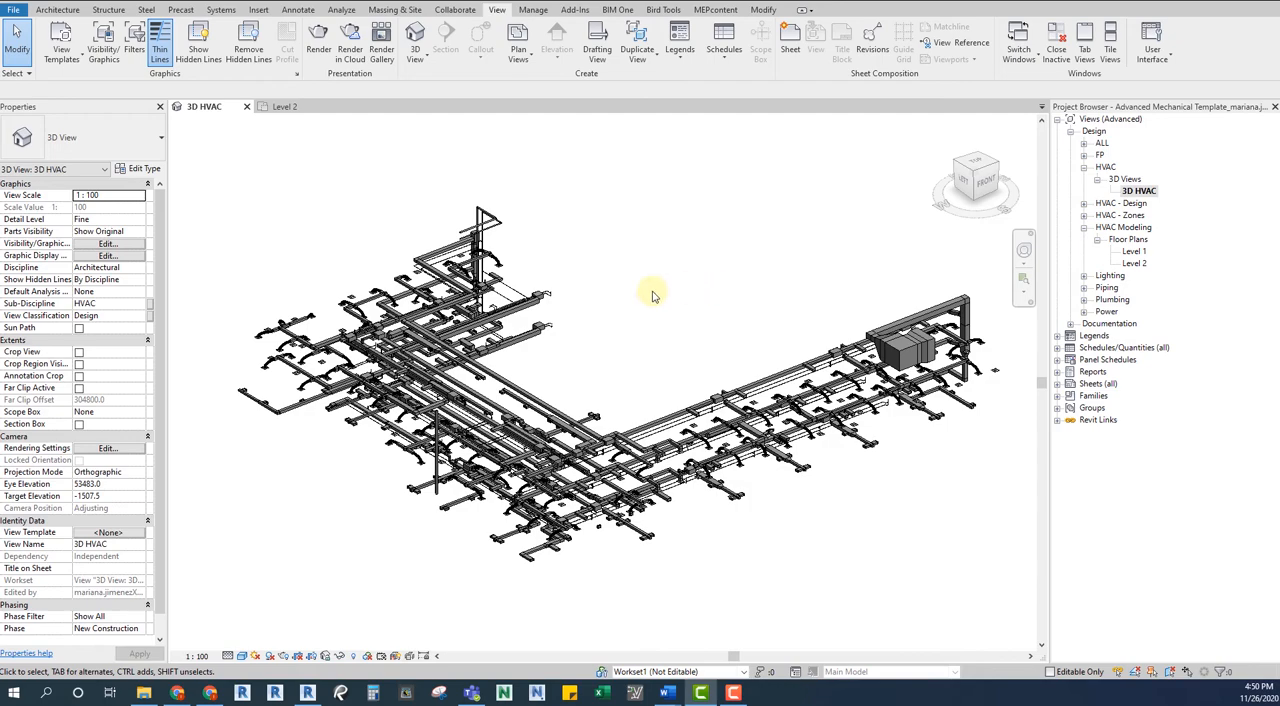
Step: Switch the 3D HVAC view to Shaded and bring up the linked model's graphic overrides
{"action": "left_click", "coordinate": [651, 296]}
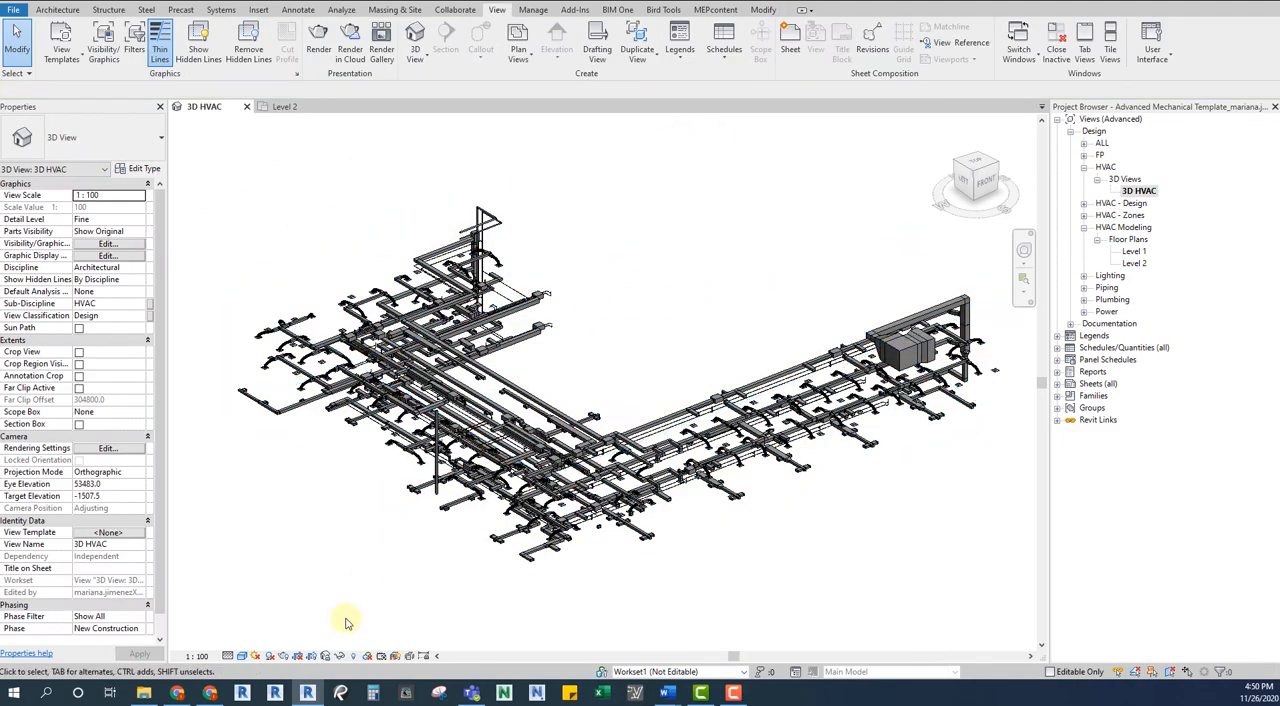
{"action": "left_click", "coordinate": [241, 656]}
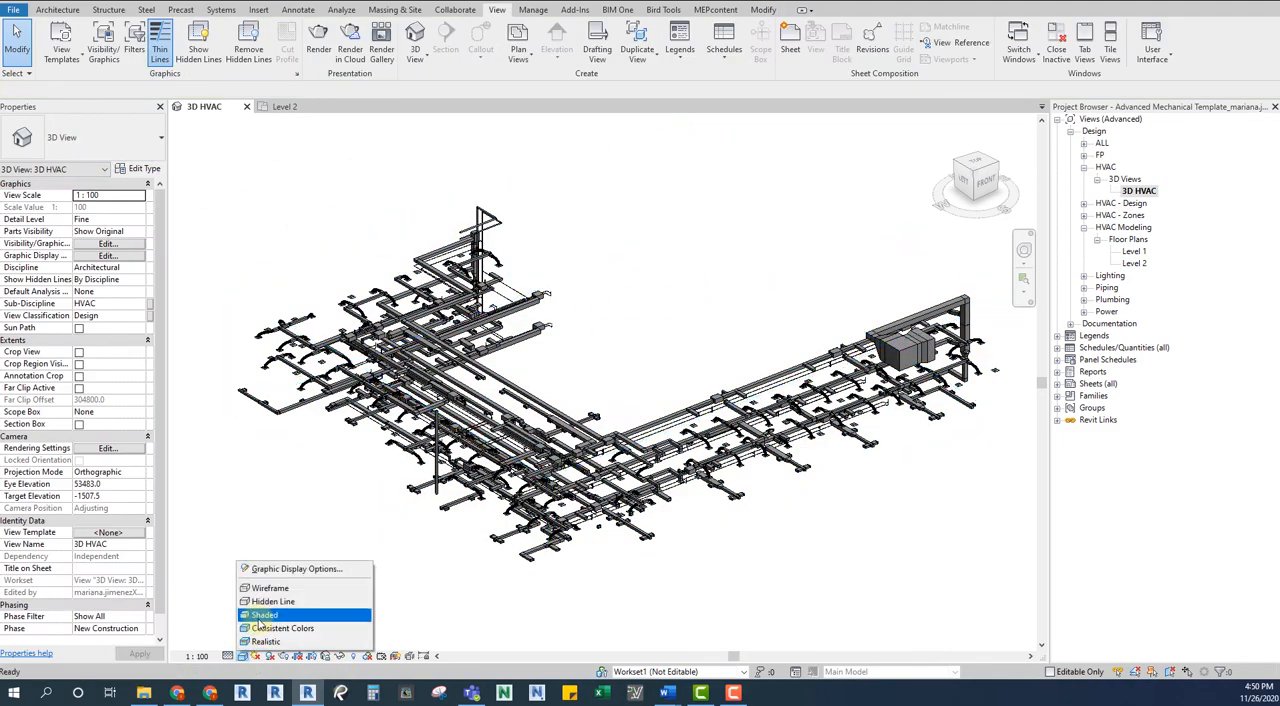
{"action": "left_click", "coordinate": [273, 601]}
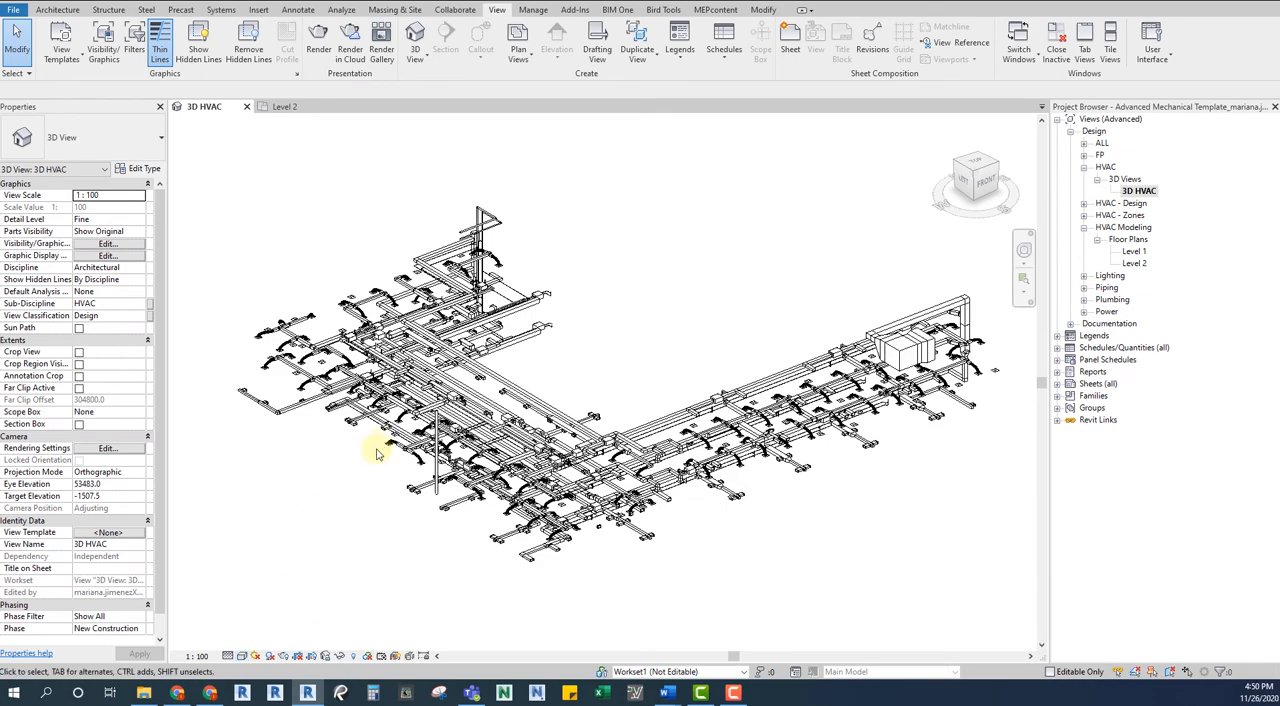
{"action": "right_click", "coordinate": [530, 300]}
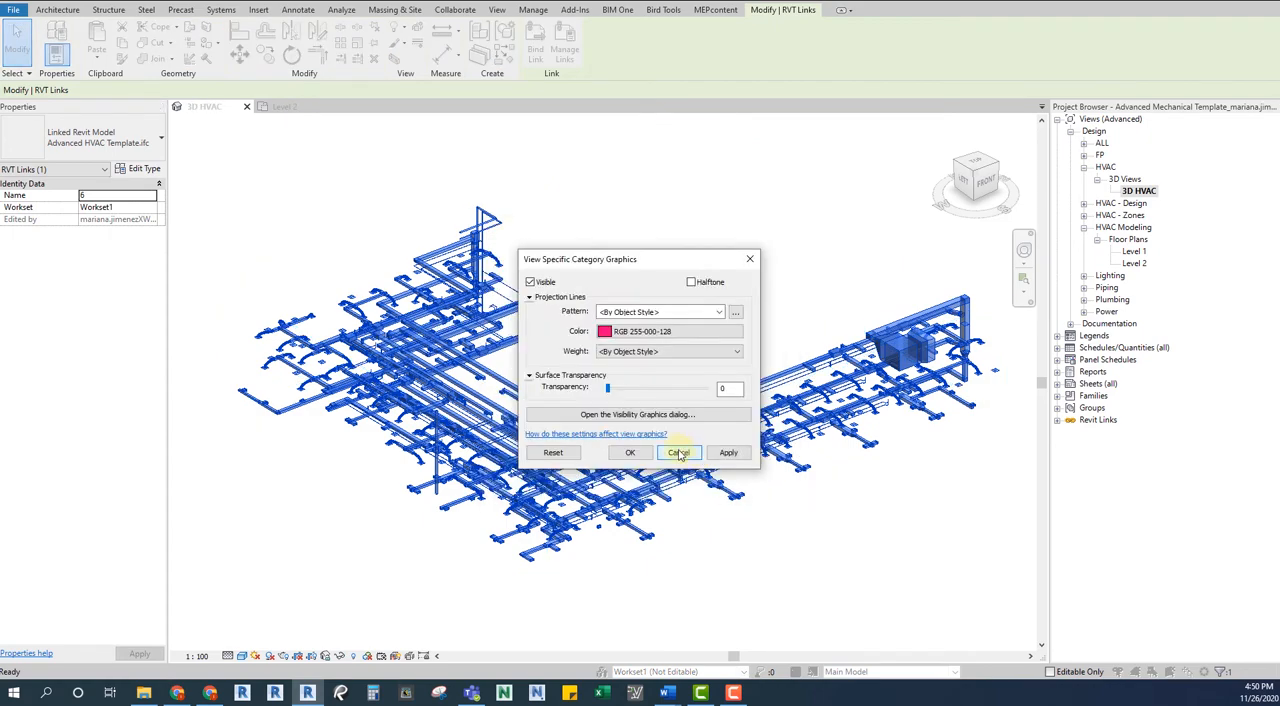
{"action": "left_click", "coordinate": [678, 452]}
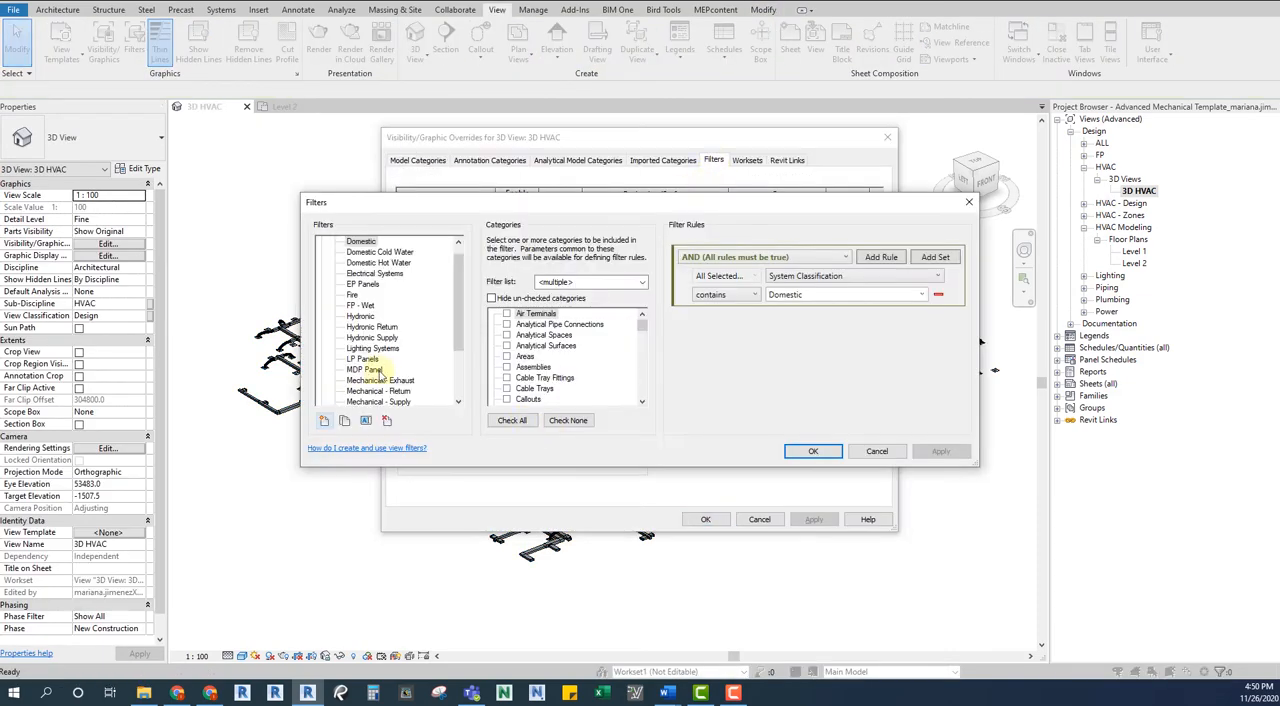
{"action": "left_click", "coordinate": [812, 451]}
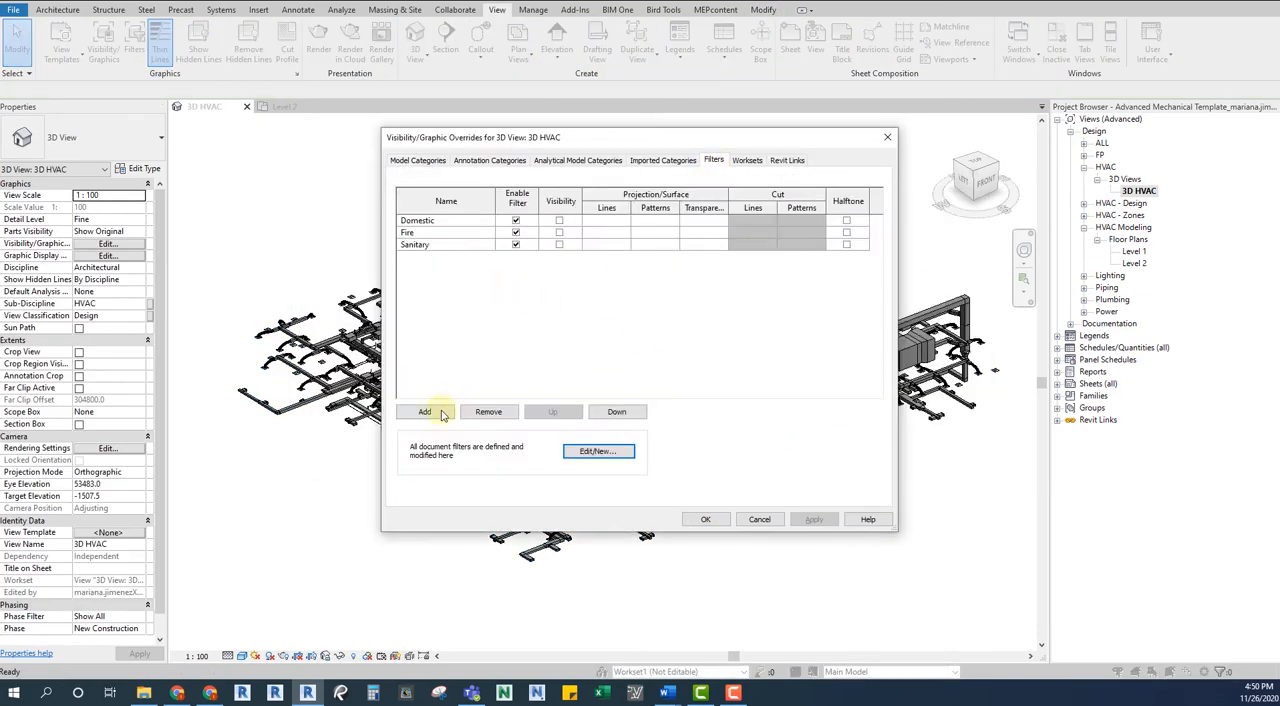
{"action": "left_click", "coordinate": [424, 411]}
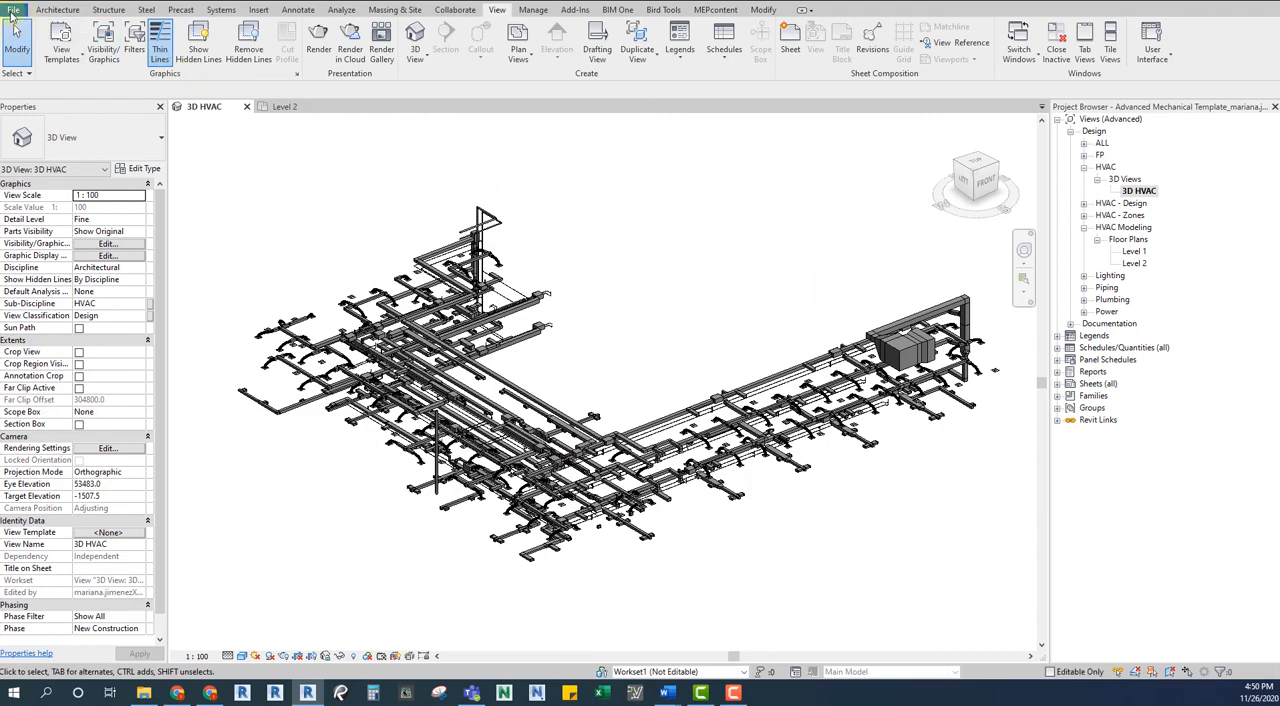
Step: Open Advanced HVAC Template.ifc as a new project on its Level 1 plan
{"action": "left_click", "coordinate": [14, 9]}
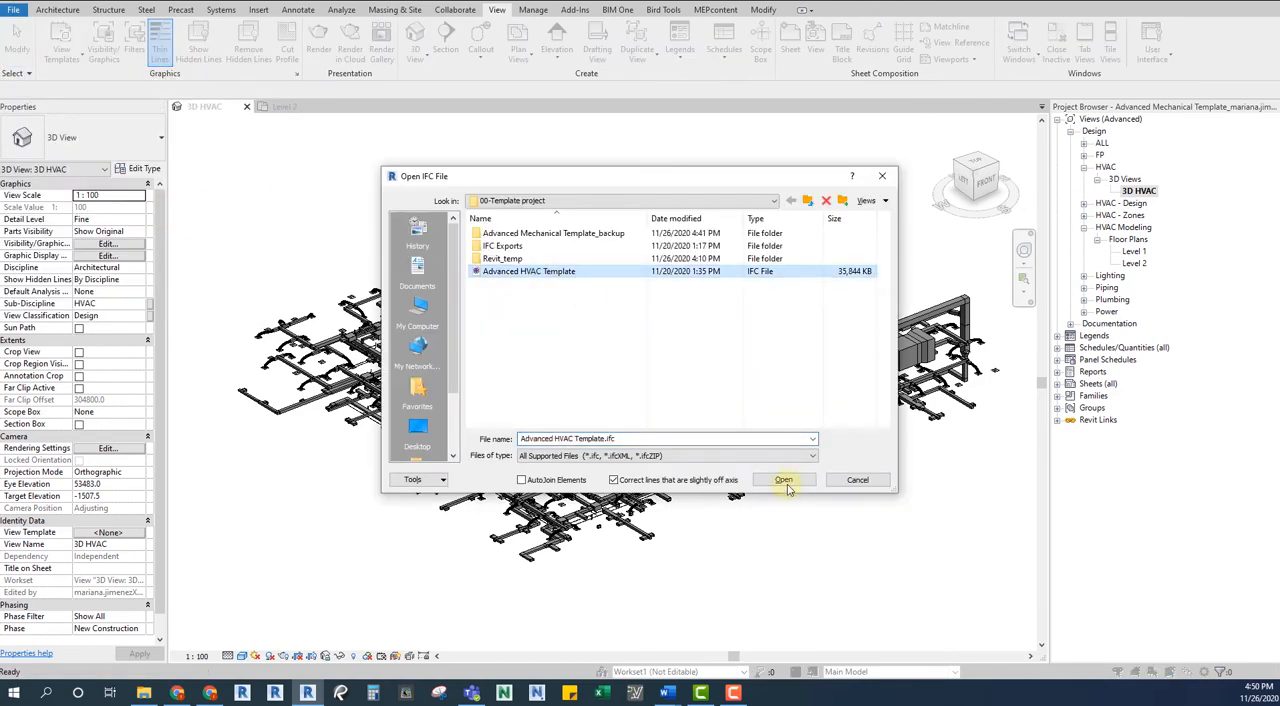
{"action": "left_click", "coordinate": [784, 480]}
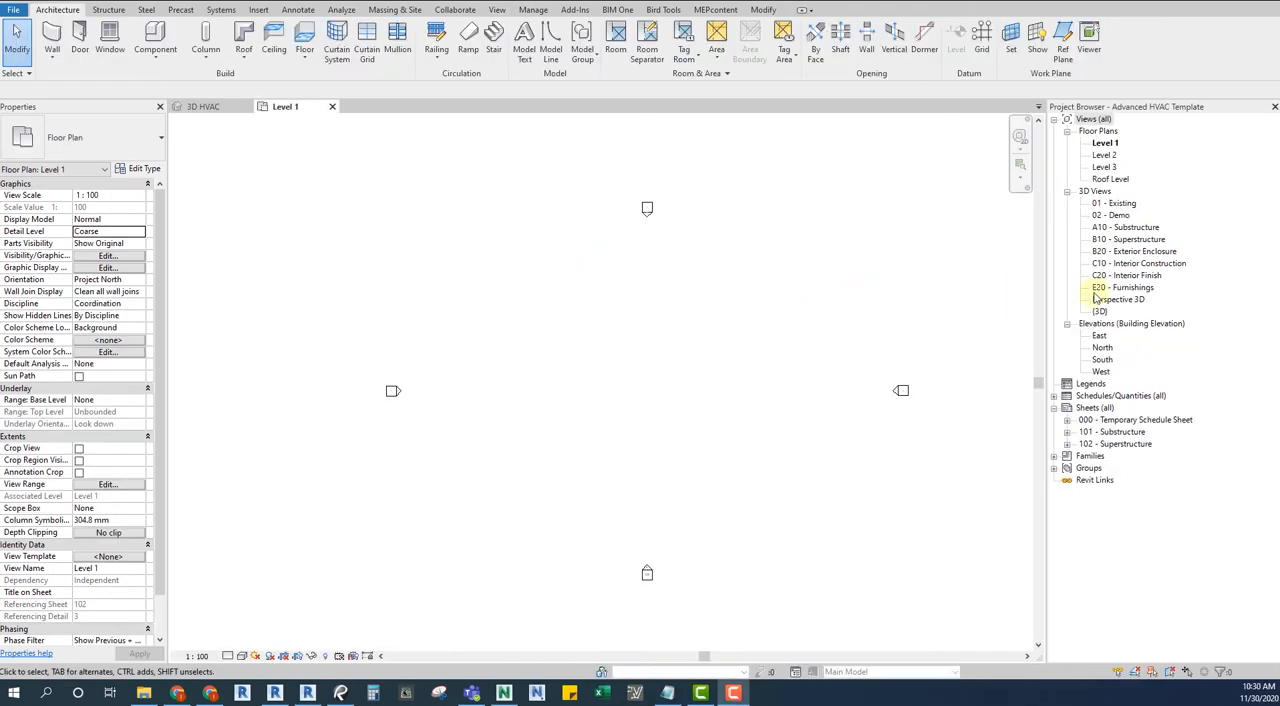
Step: Open Perspective 3D and browse a duct's Type Properties down to its IFC parameters
{"action": "double_click", "coordinate": [1119, 299]}
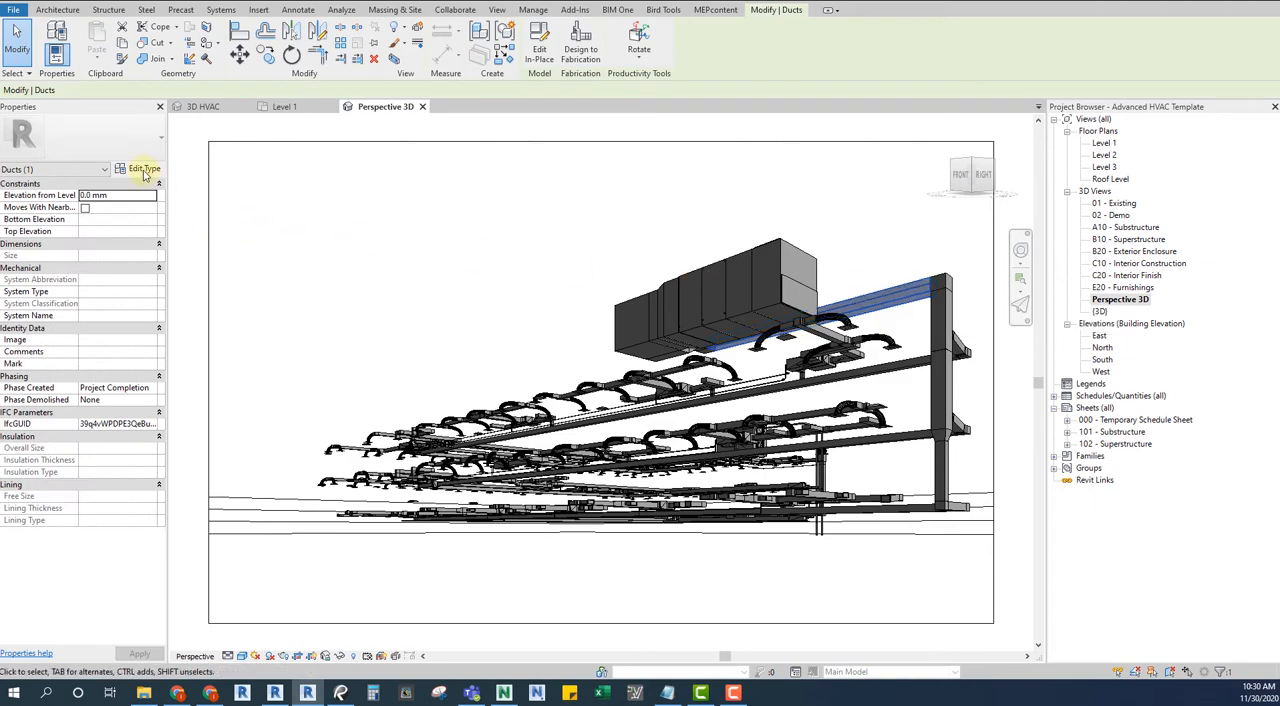
{"action": "left_click", "coordinate": [144, 168]}
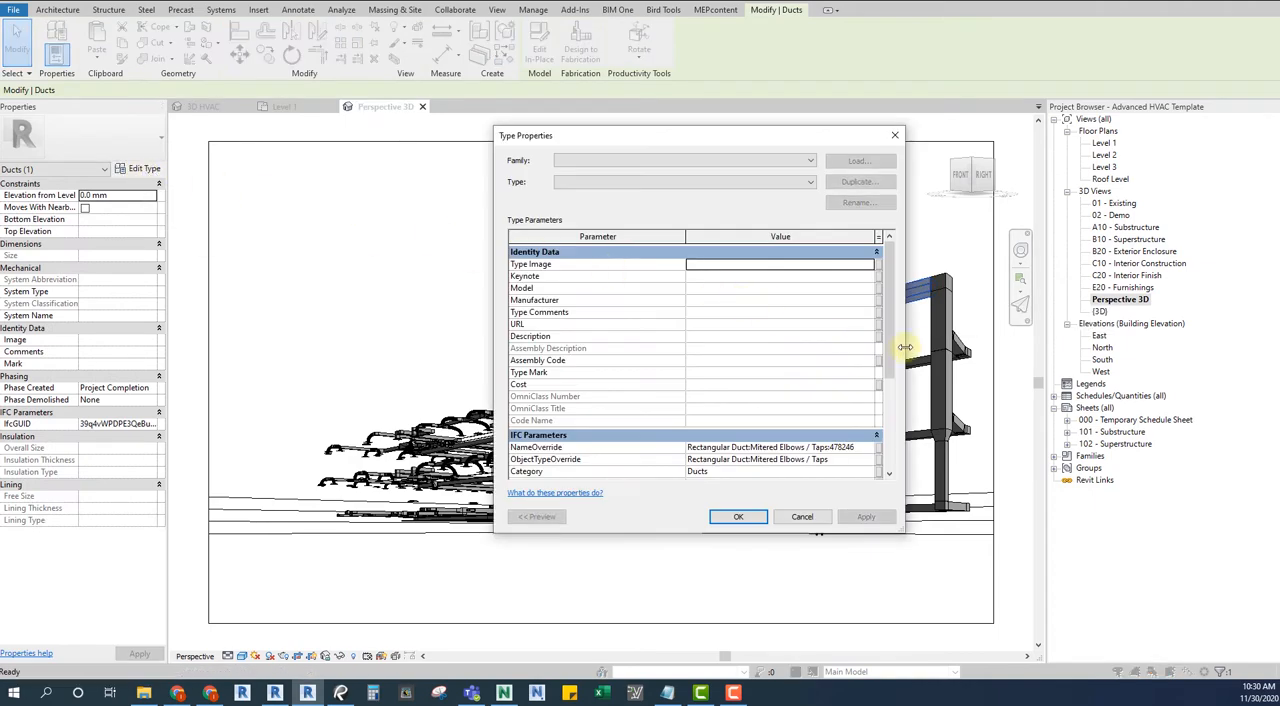
{"action": "scroll", "scroll_direction": "down", "scroll_amount": 3}
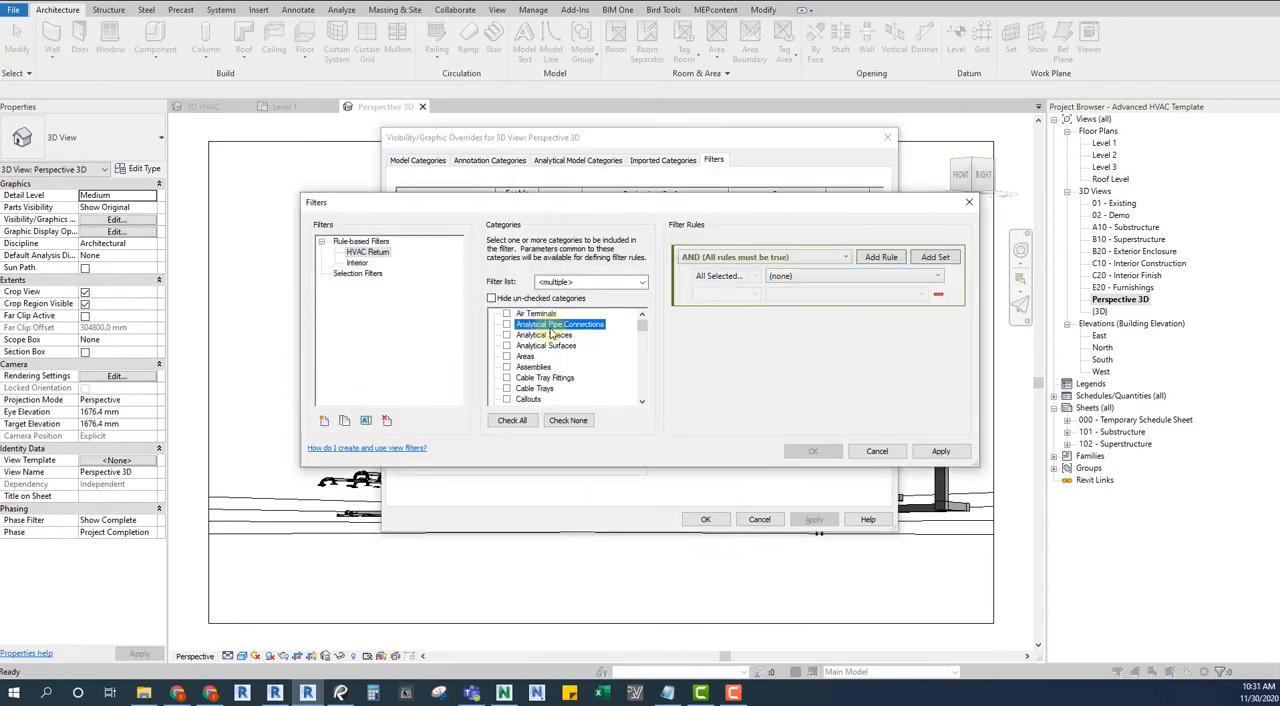
Step: Create the 'HVAC Supply' filter (System Type contains Supply) and add it to the view's filter overrides
{"action": "type", "text": "HVAC Supply"}
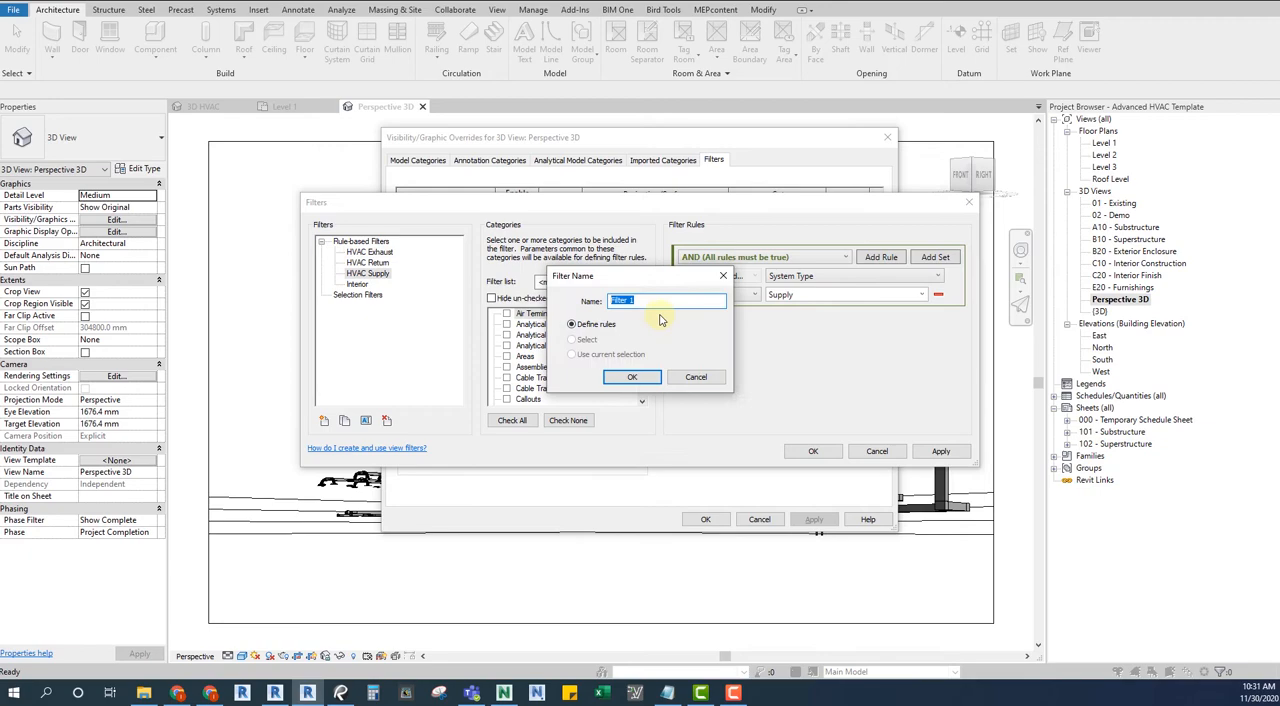
{"action": "left_click", "coordinate": [631, 376]}
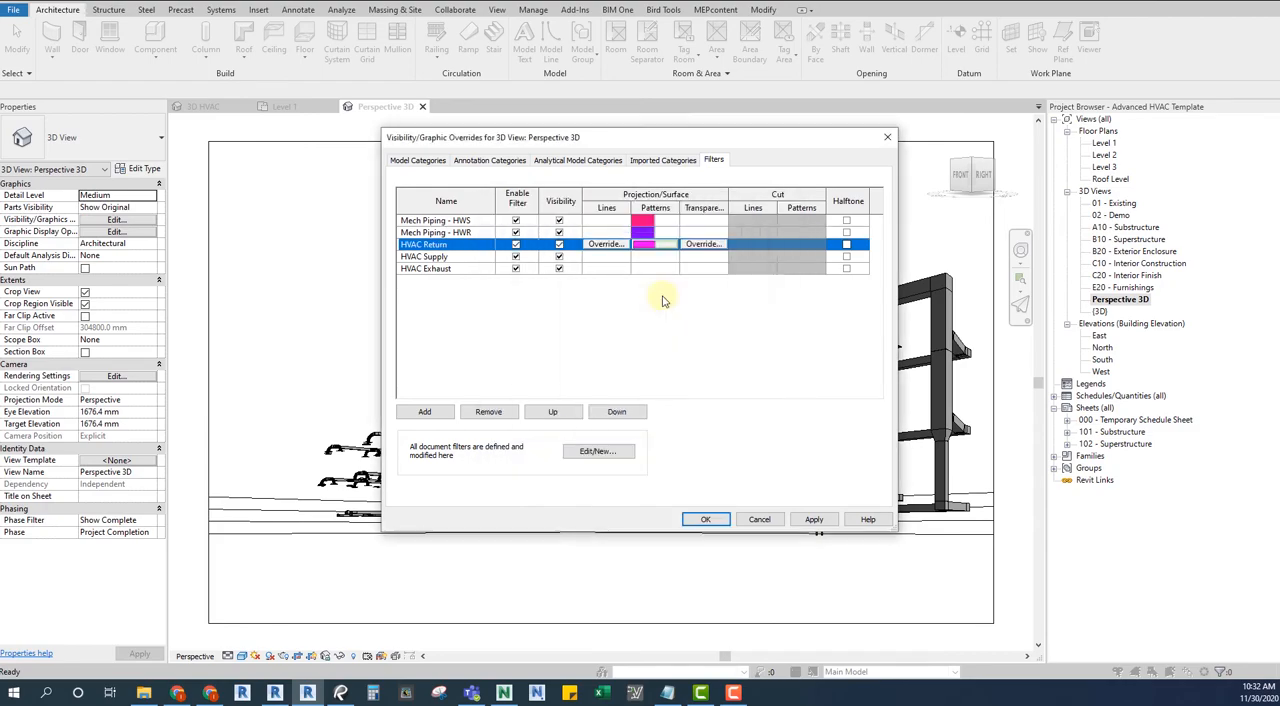
{"action": "left_click", "coordinate": [705, 518]}
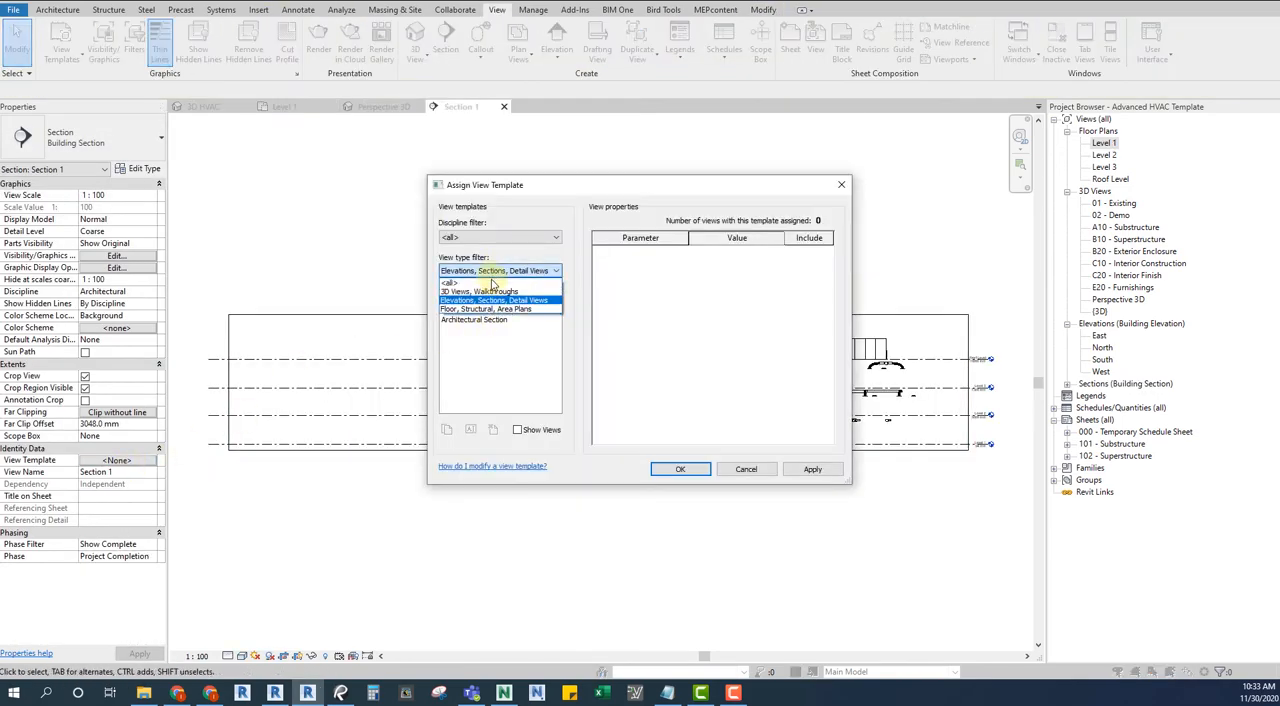
Step: Limit Section 1's template list to the Elevations, Sections, Detail Views type
{"action": "left_click", "coordinate": [680, 469]}
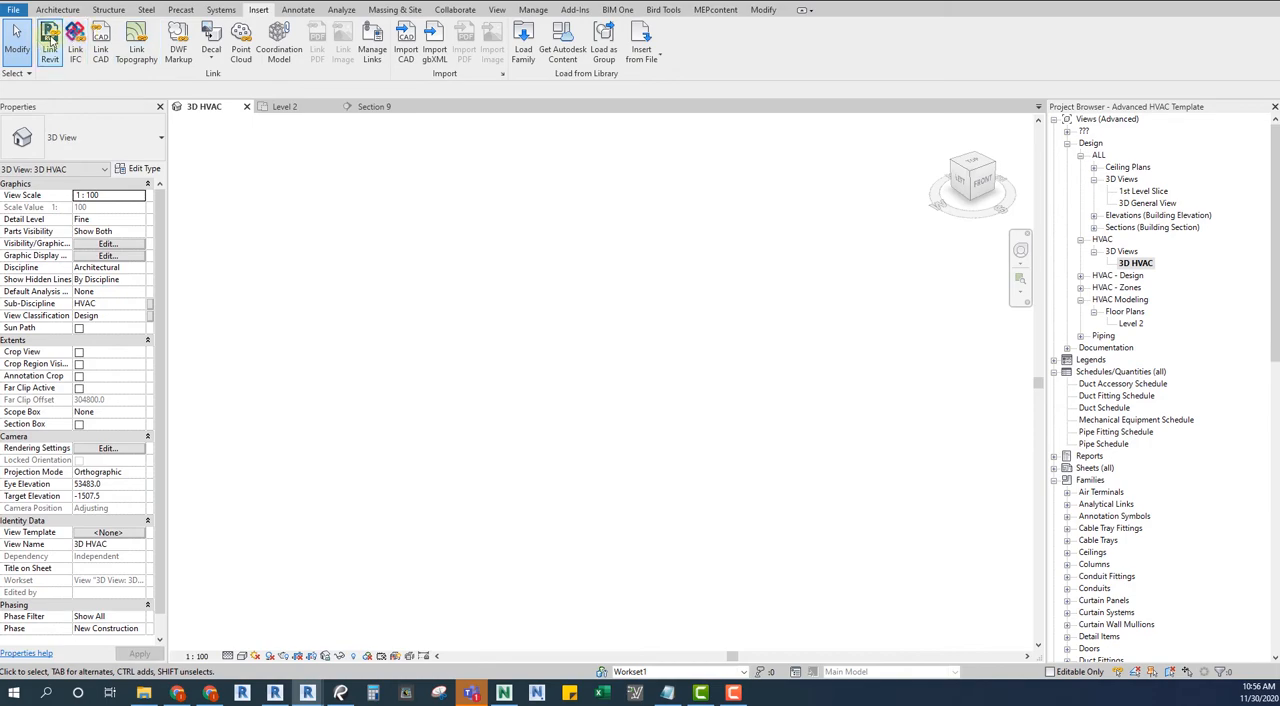
Step: Link HVAC IFC RVT Link.rvt with Auto - Internal Origin positioning, then select the link
{"action": "left_click", "coordinate": [49, 40]}
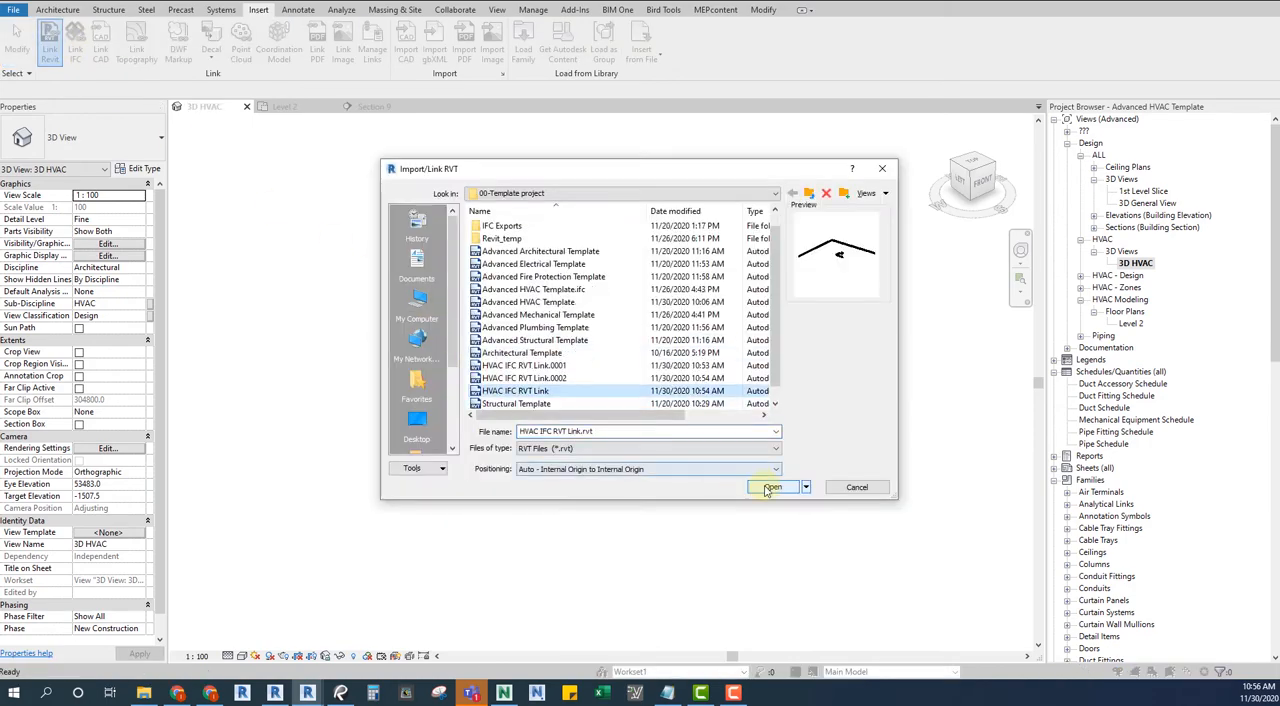
{"action": "left_click", "coordinate": [772, 487]}
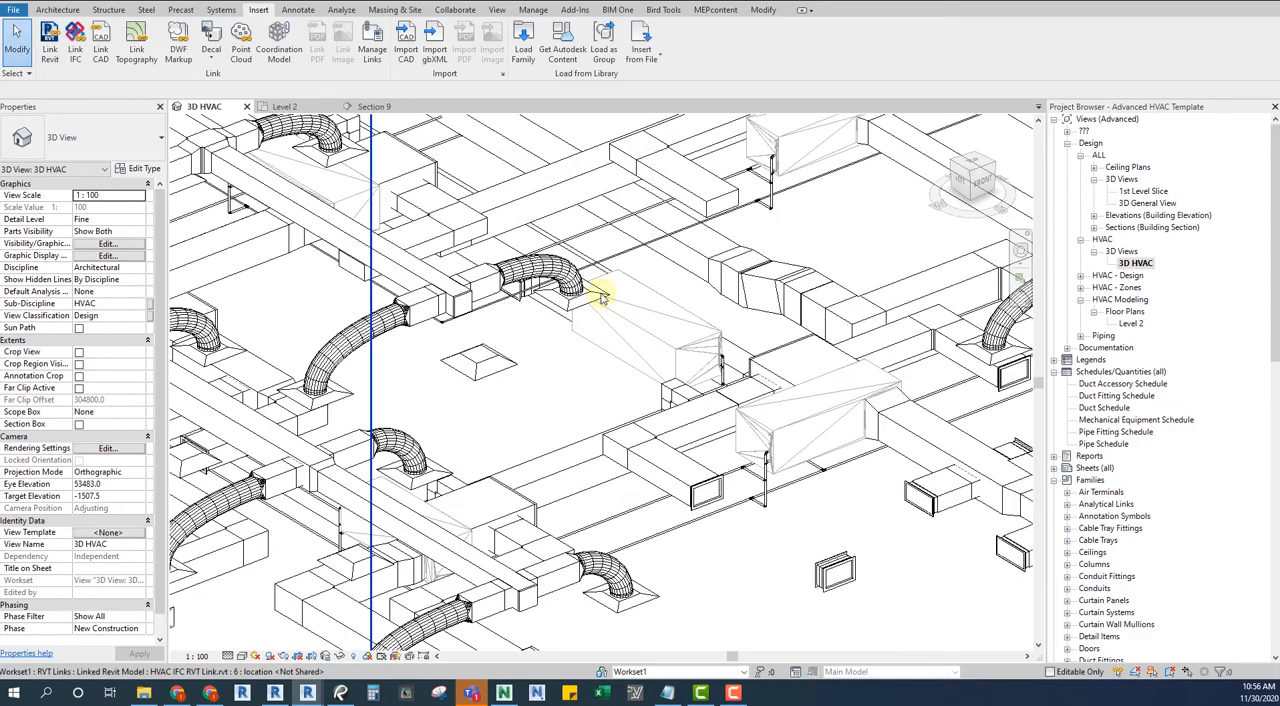
{"action": "left_click", "coordinate": [600, 292]}
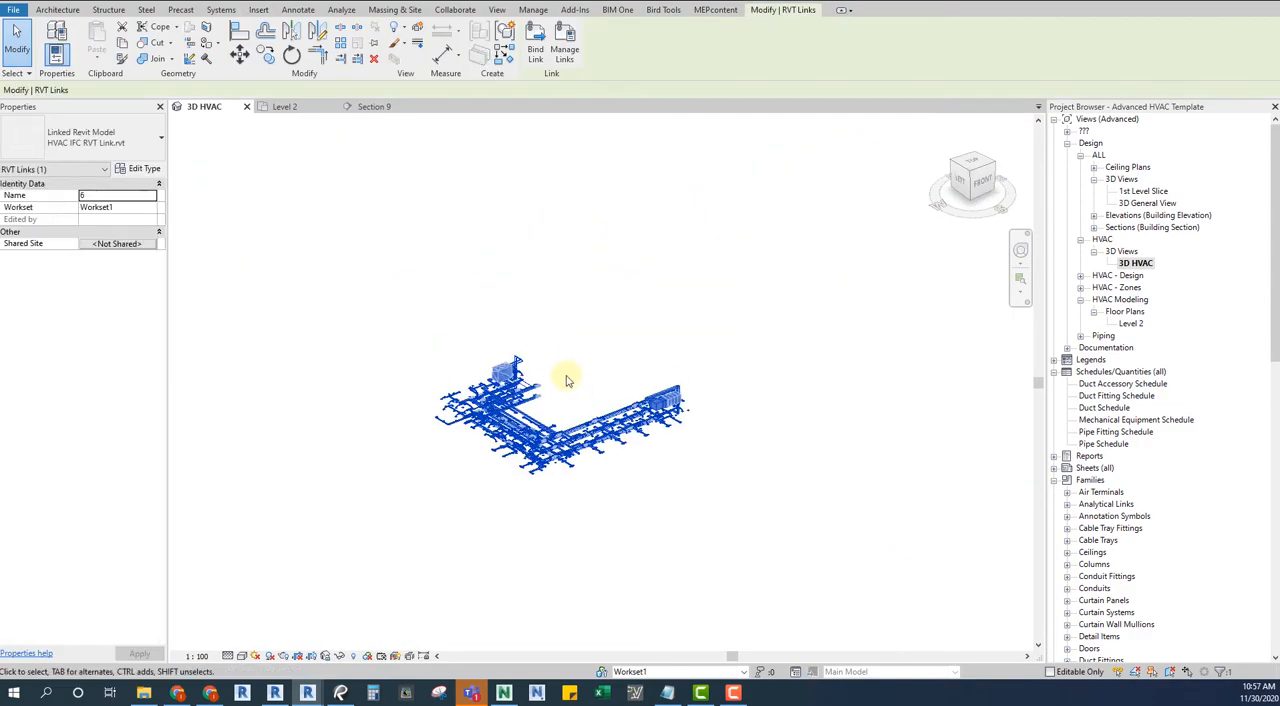
{"action": "mouse_move", "coordinate": [290, 223]}
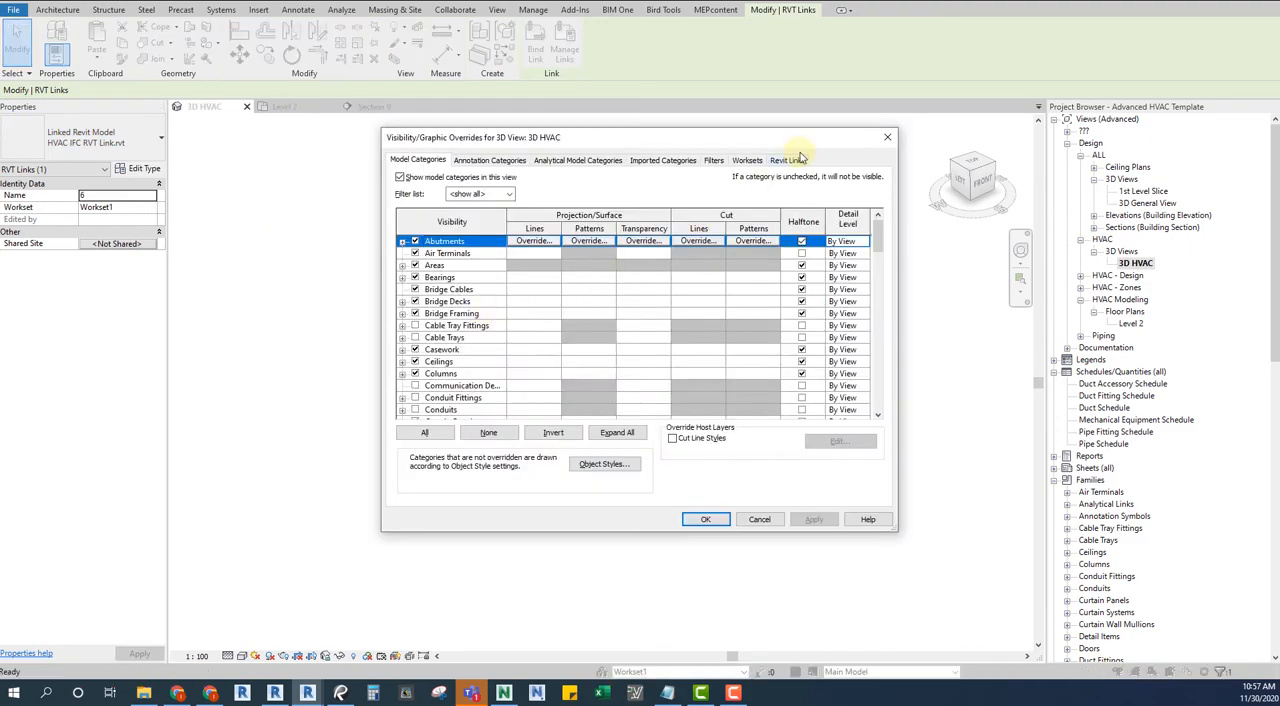
Step: Set the HVAC link's display to Custom, linked view 00-Template 3D, using the link's own filters
{"action": "left_click", "coordinate": [787, 160]}
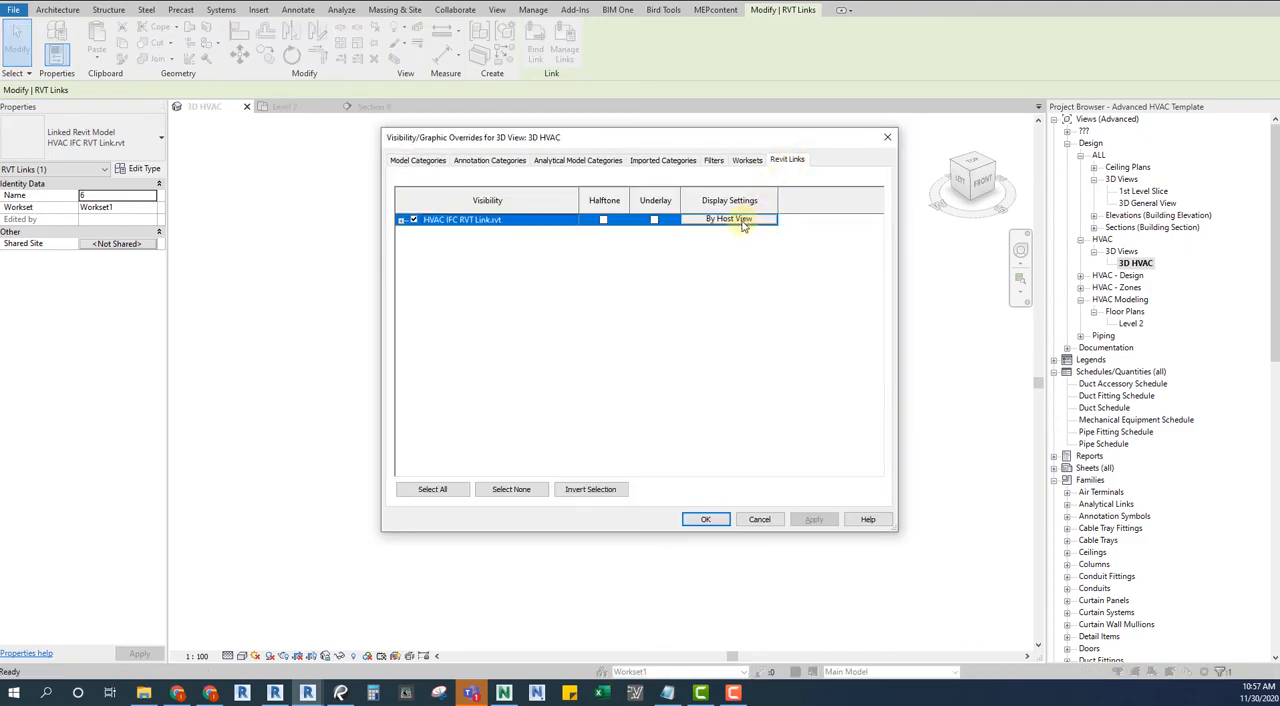
{"action": "left_click", "coordinate": [728, 219]}
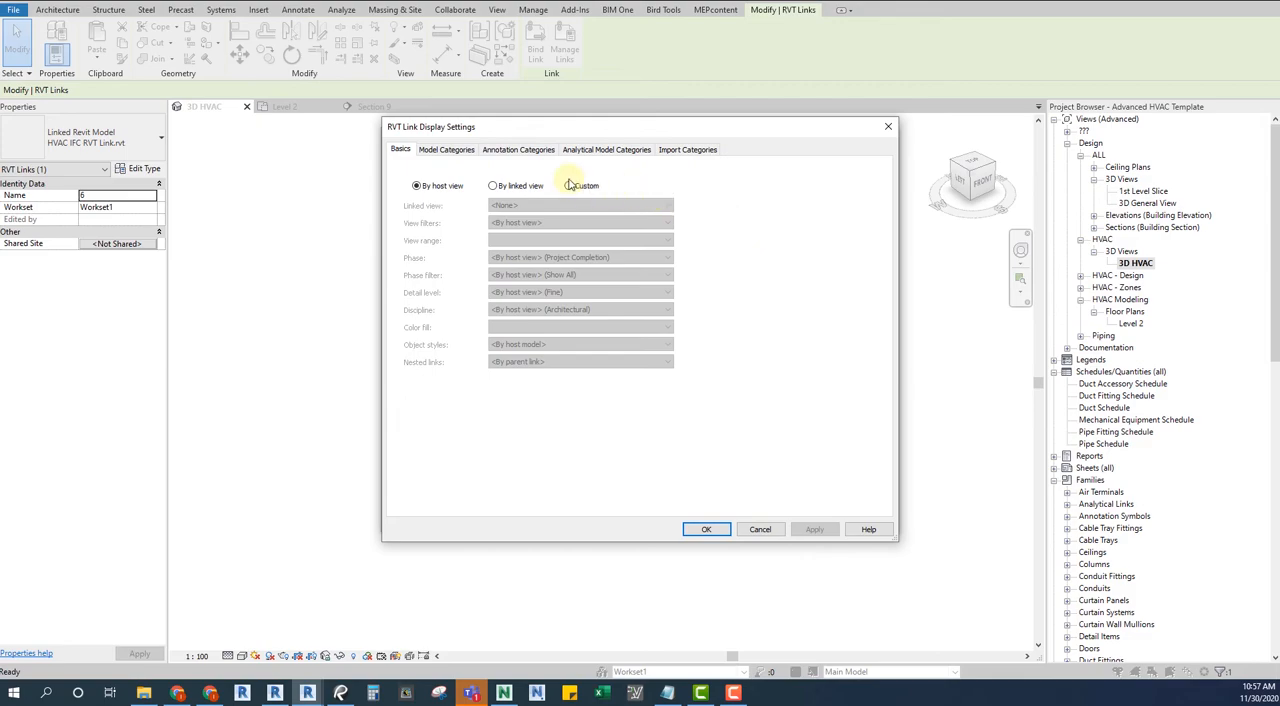
{"action": "left_click", "coordinate": [569, 185]}
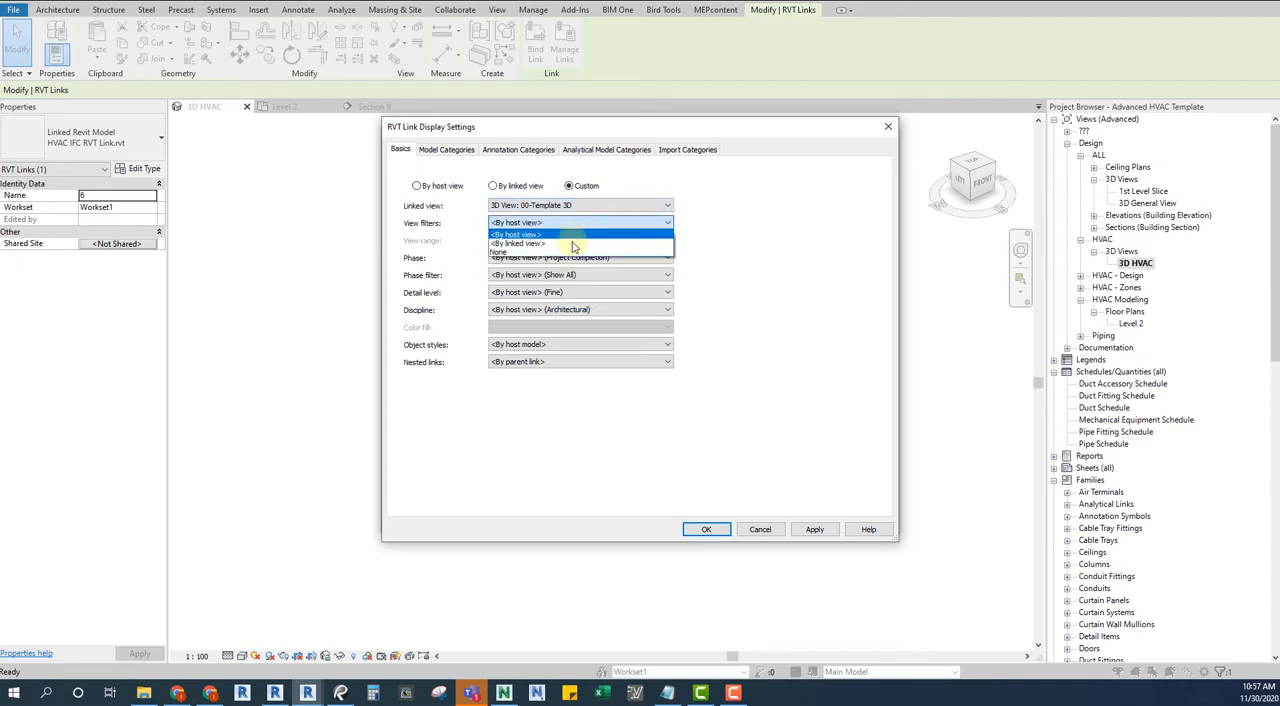
{"action": "left_click", "coordinate": [515, 234]}
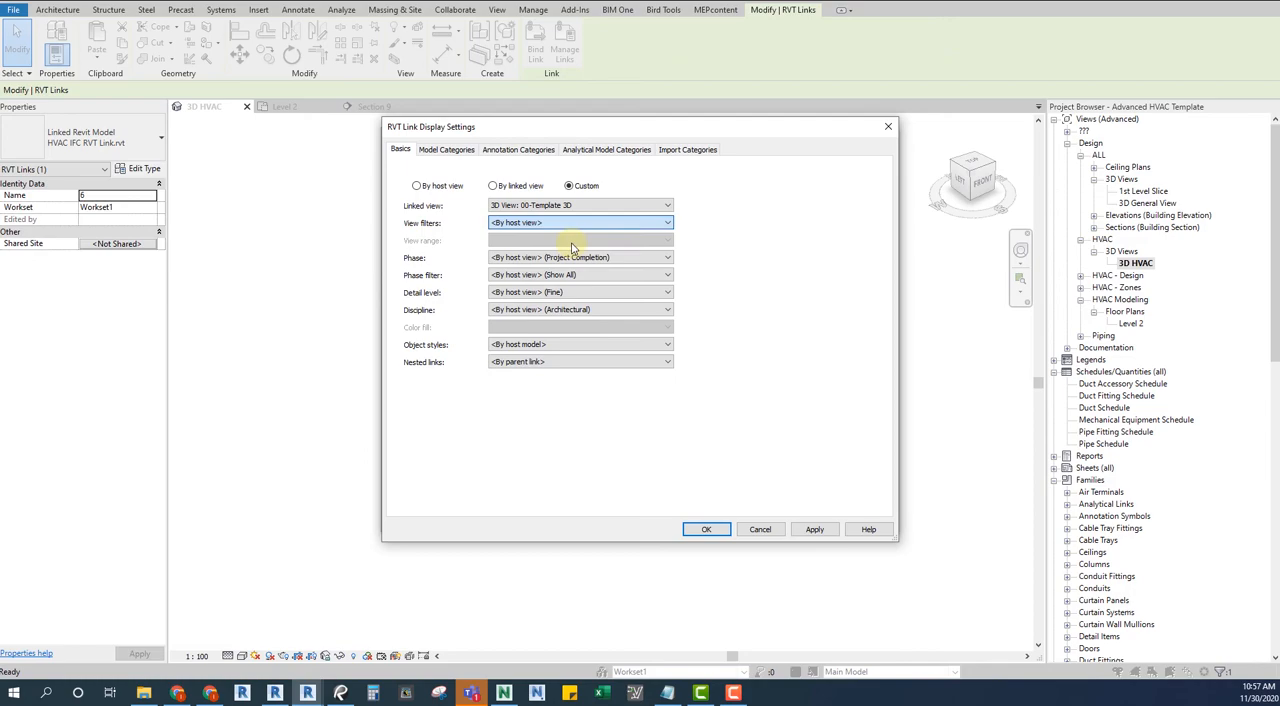
{"action": "left_click", "coordinate": [706, 529]}
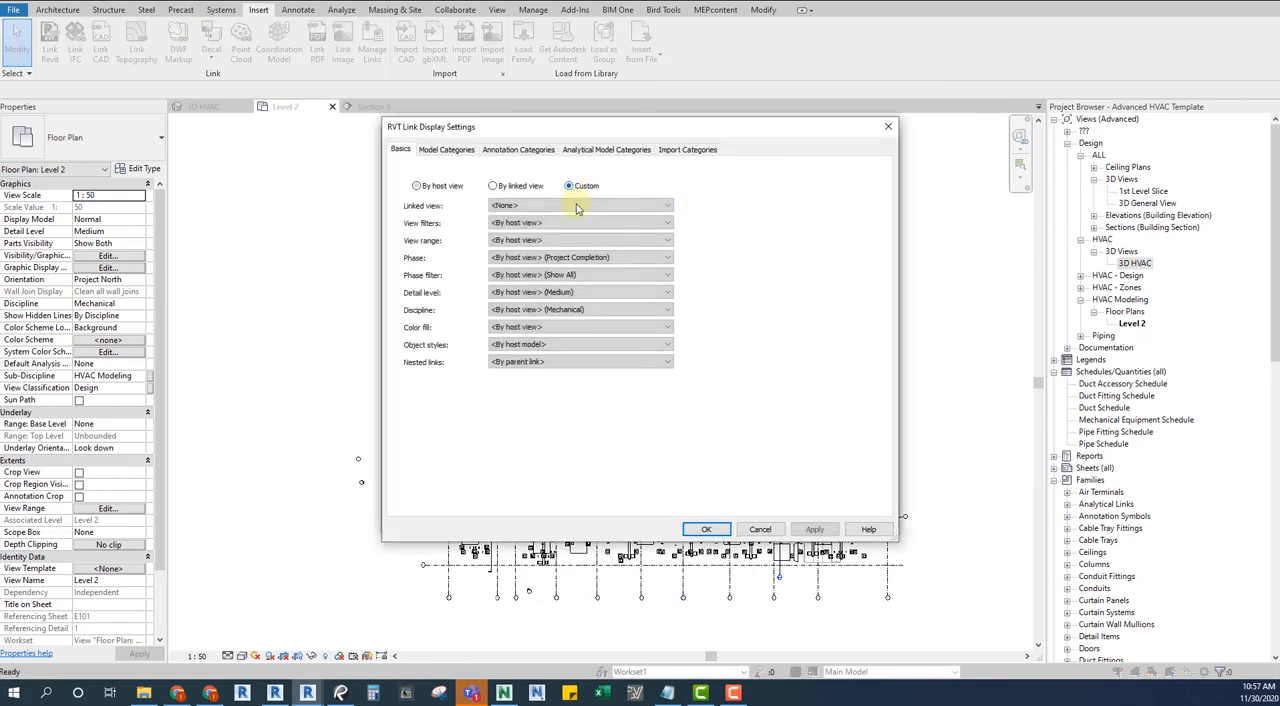
Step: Set Level 2's link to Custom with Floor Plan: Level 1 and By linked view filters
{"action": "left_click", "coordinate": [578, 205]}
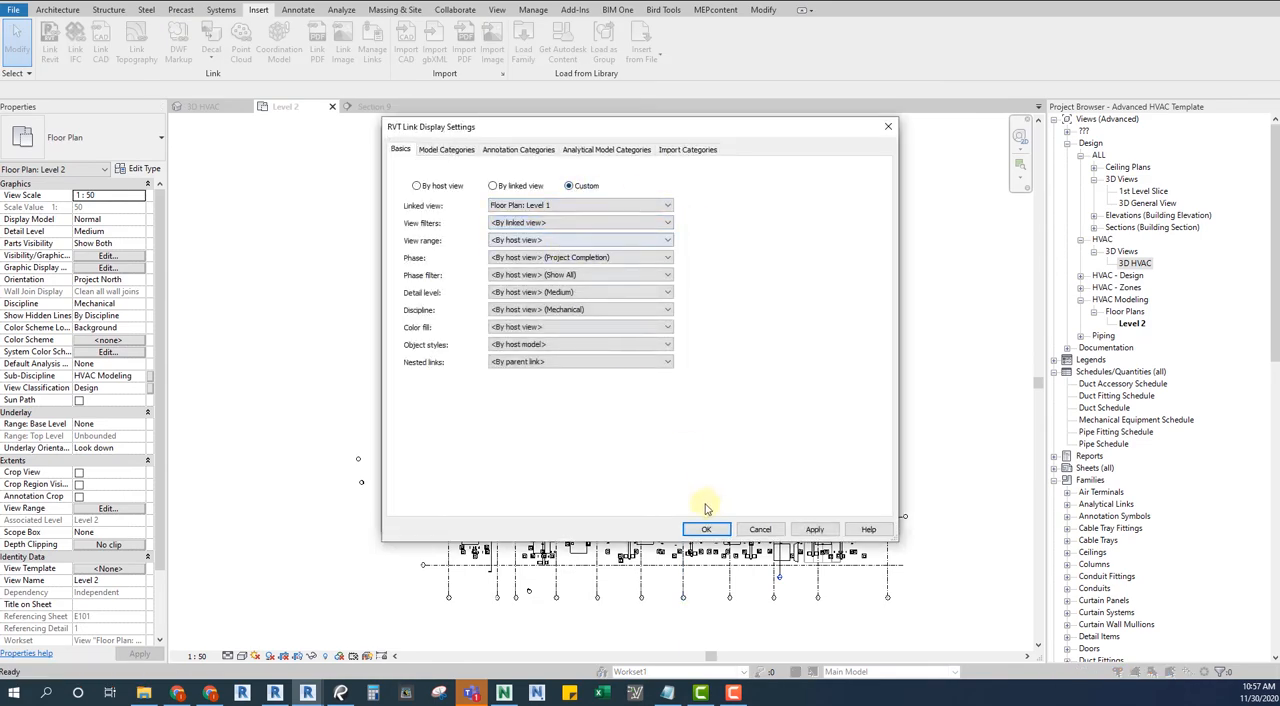
{"action": "left_click", "coordinate": [706, 528]}
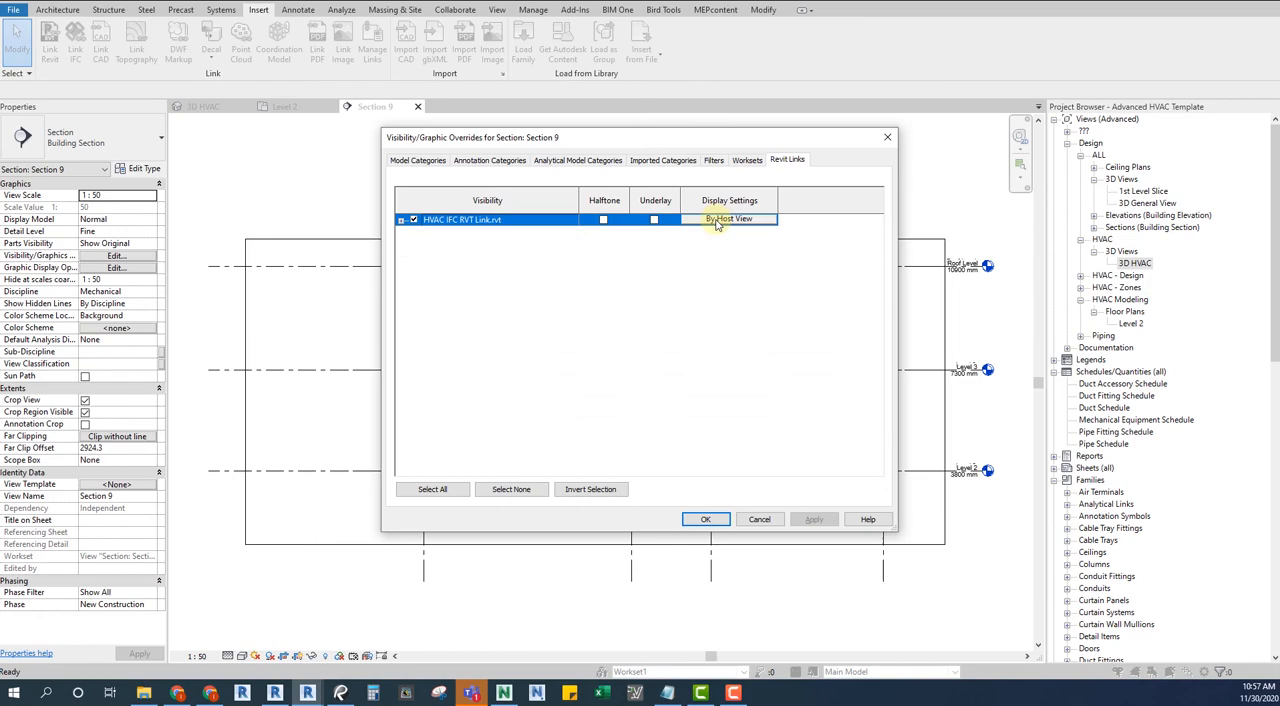
Step: Set Section 9's link display to Custom, linked view Section 1, with By linked view filters
{"action": "left_click", "coordinate": [728, 219]}
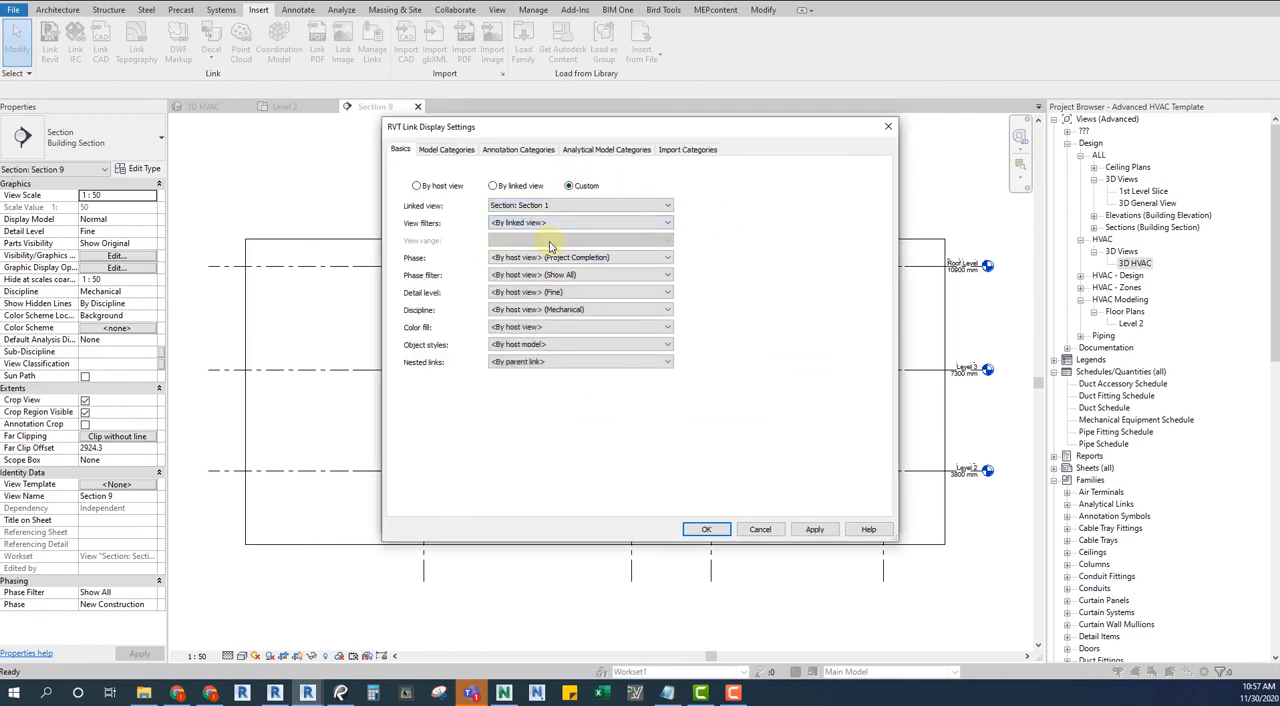
{"action": "left_click", "coordinate": [706, 529]}
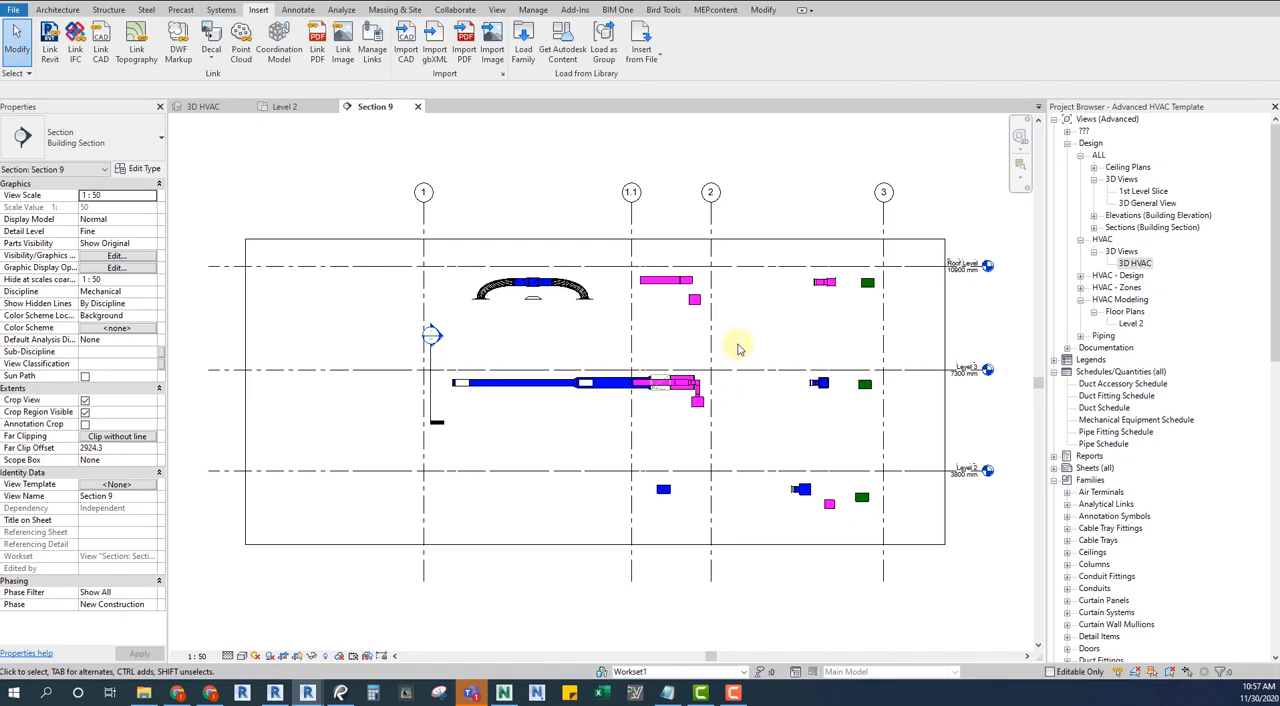